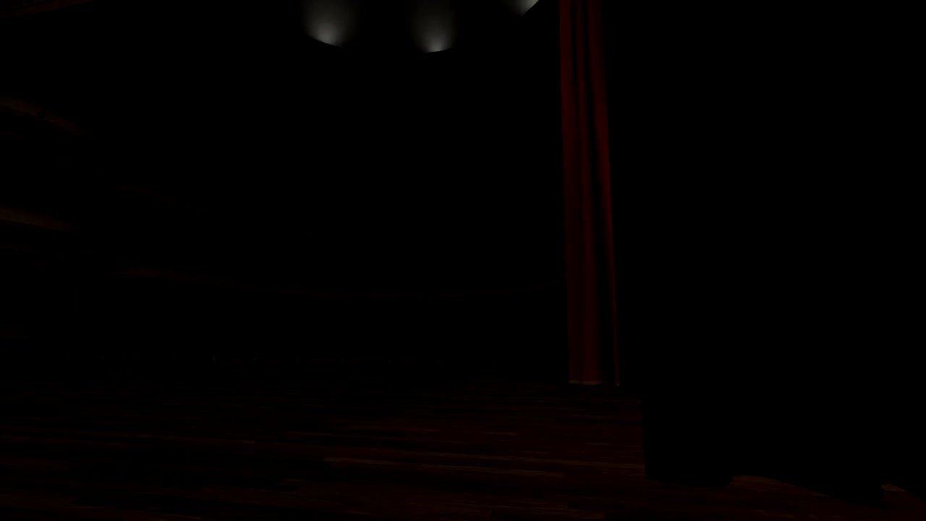
mouse_move(463, 260)
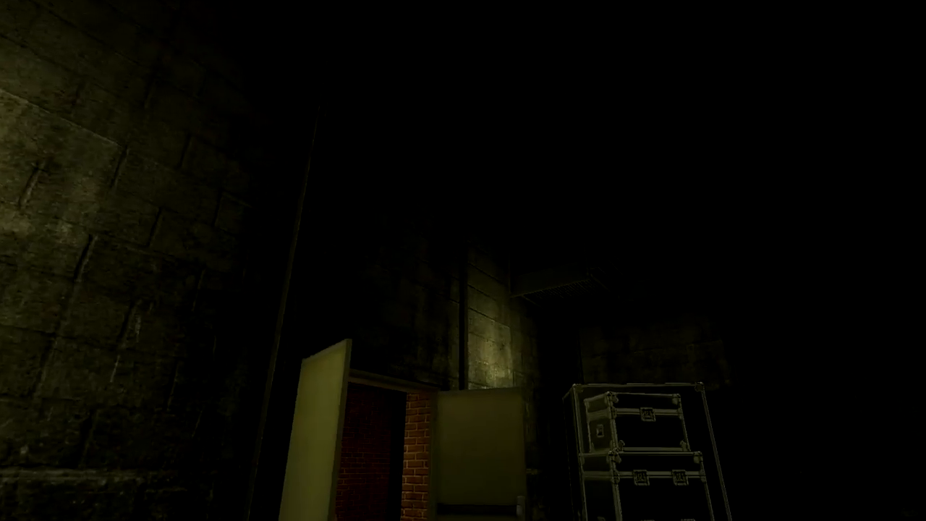
mouse_move(463, 260)
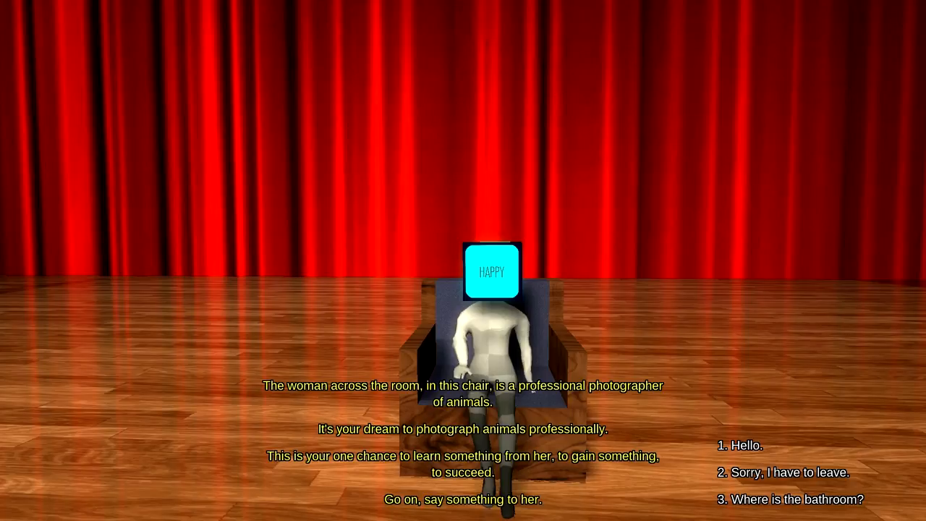
Step: Choose a reply to the seated woman with the HAPPY screen head
left_click(738, 445)
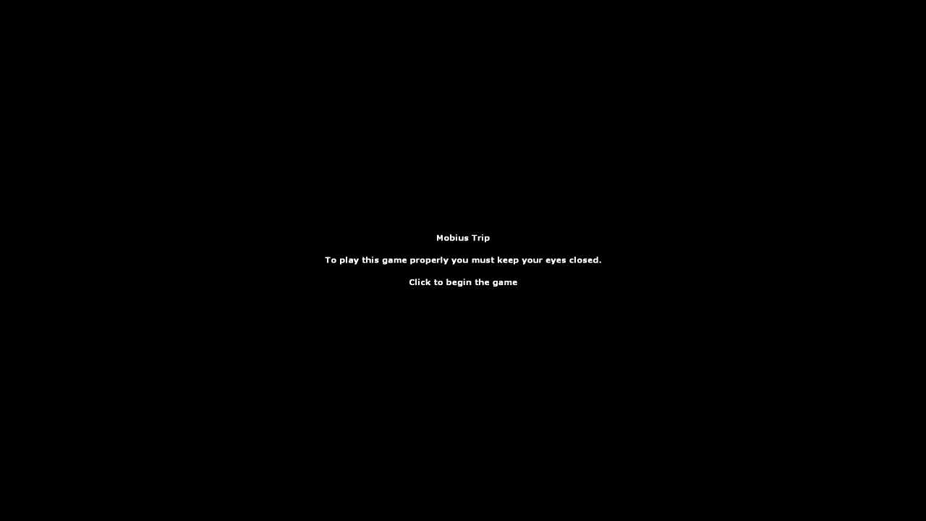
Step: Pause Chapter 13: Mobius on its black title screen
left_click(463, 282)
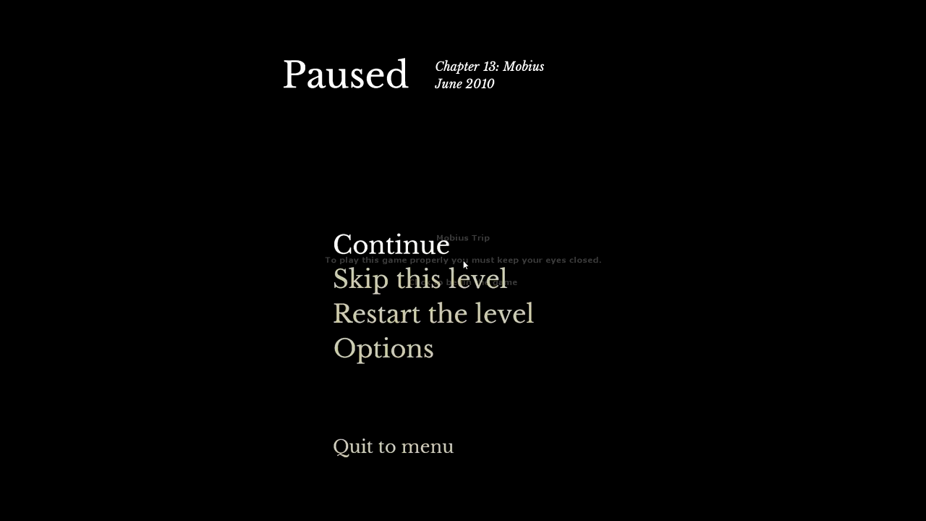